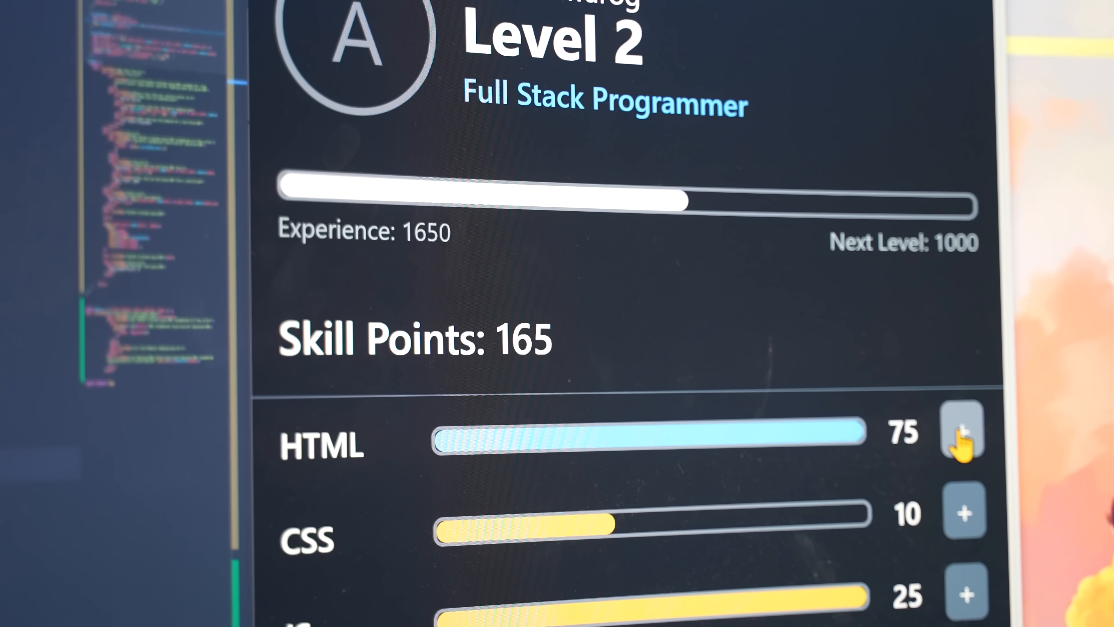
Add points to the HTML skill until it reaches 120 points and the profile hits Level 3.
click(963, 433)
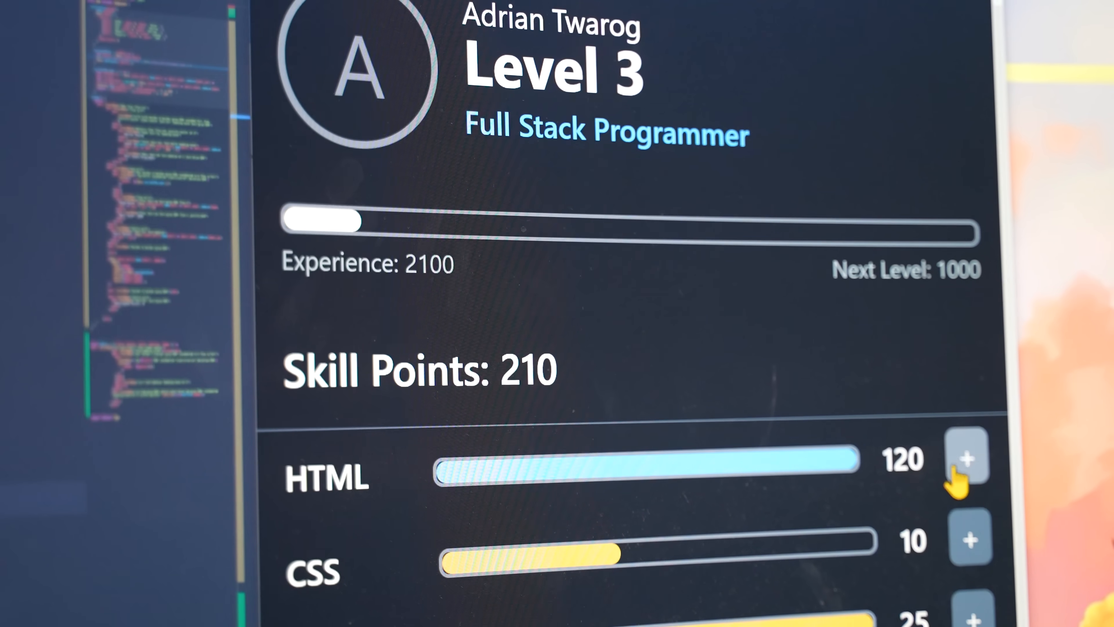
click(967, 541)
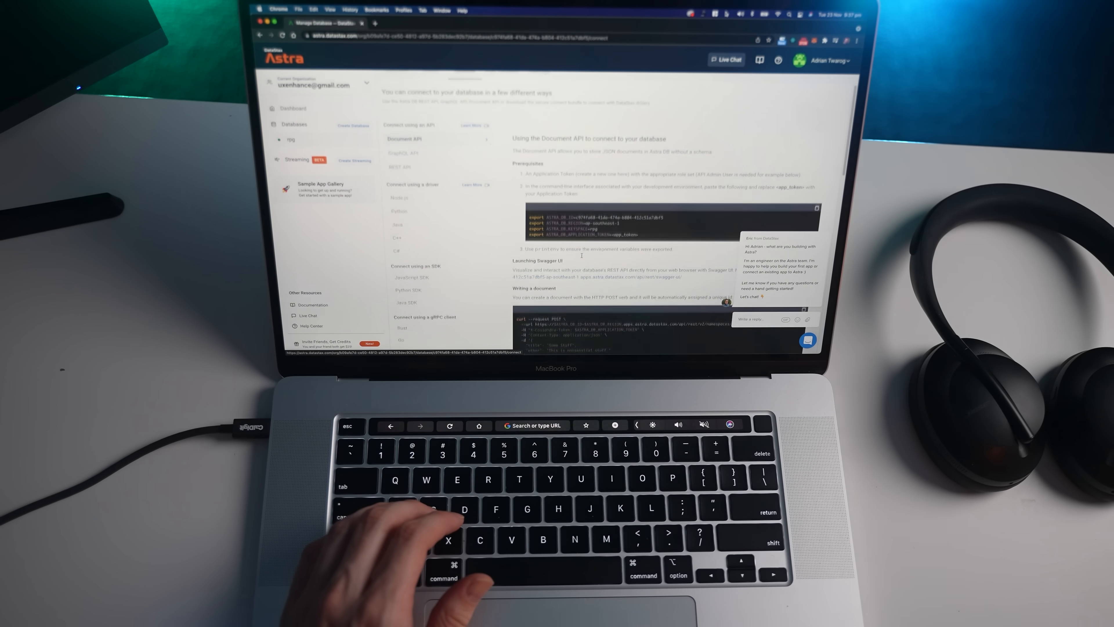
Follow the Application Token prerequisite link to reach token management.
click(400, 167)
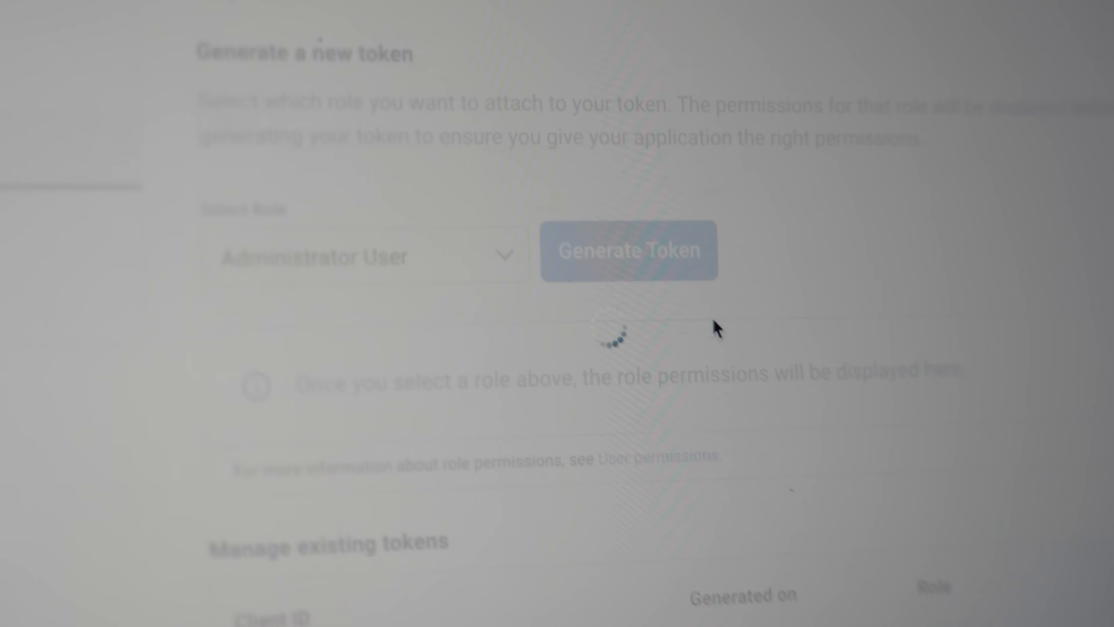
Generate the Administrator User token, revealing its client ID, client secret and token.
click(628, 254)
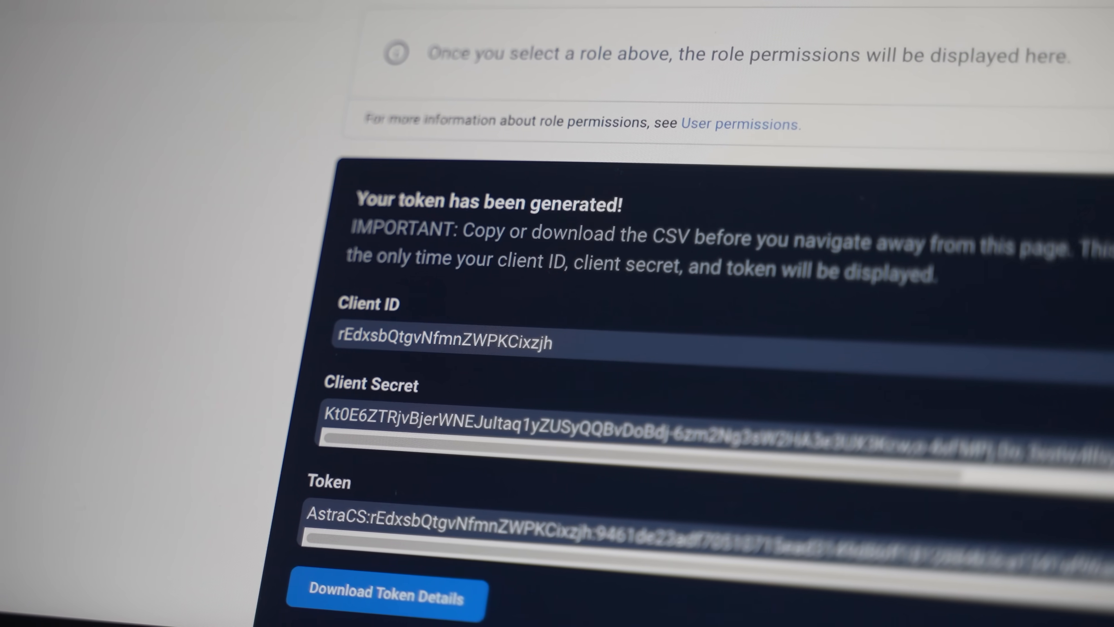